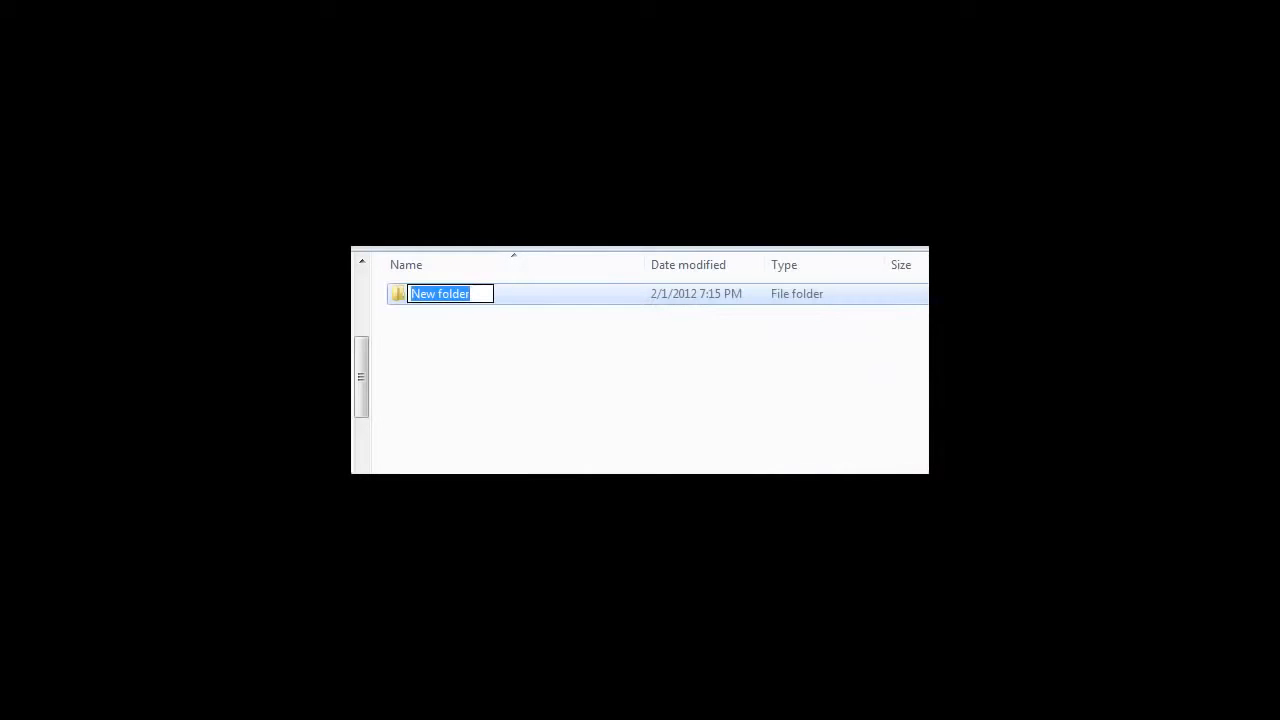
- Name the new folder 'moduleportofol' for the module portfolio
{"action": "type", "text": "moduleportofol"}
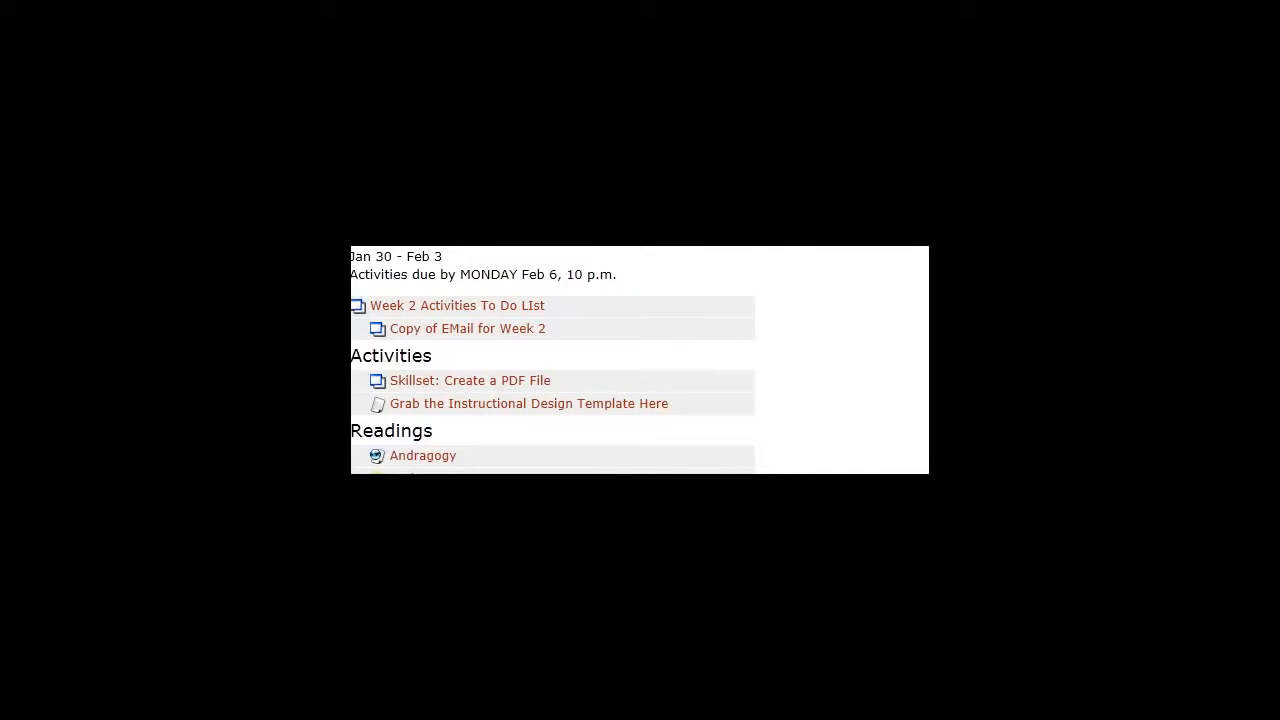
{"action": "scroll", "scroll_direction": "down", "scroll_amount": 3}
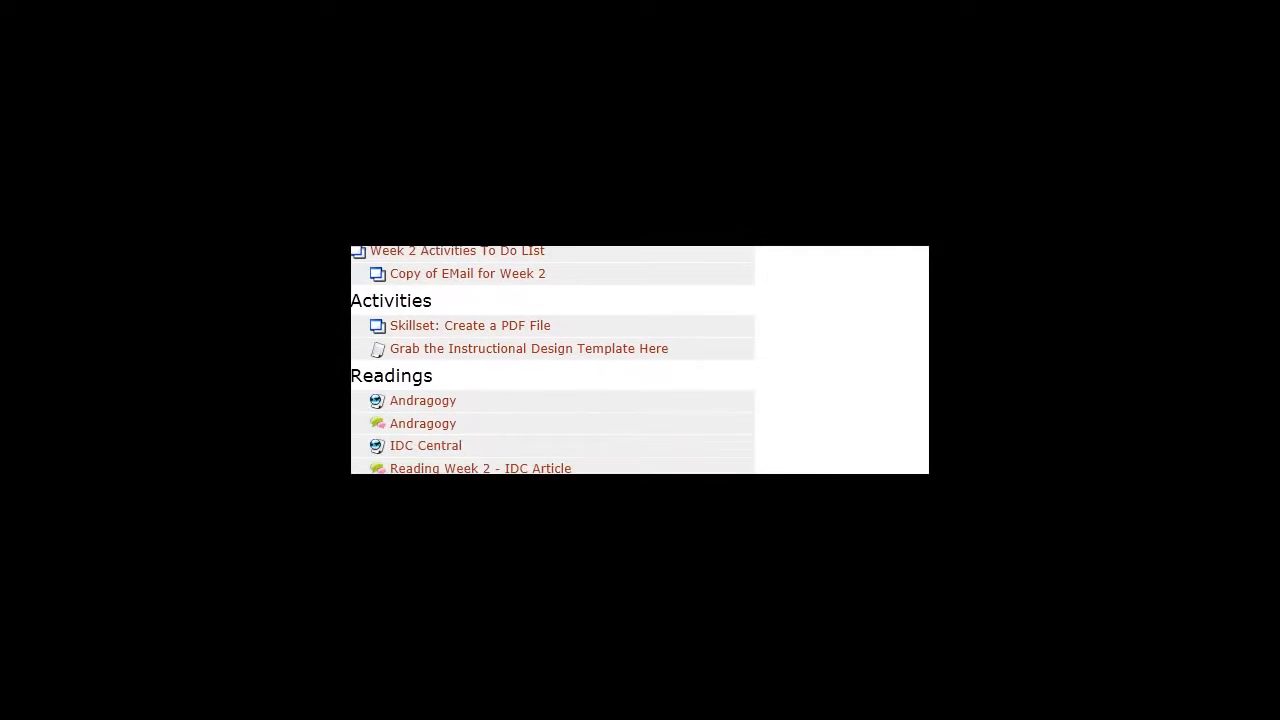
{"action": "mouse_move", "coordinate": [516, 364]}
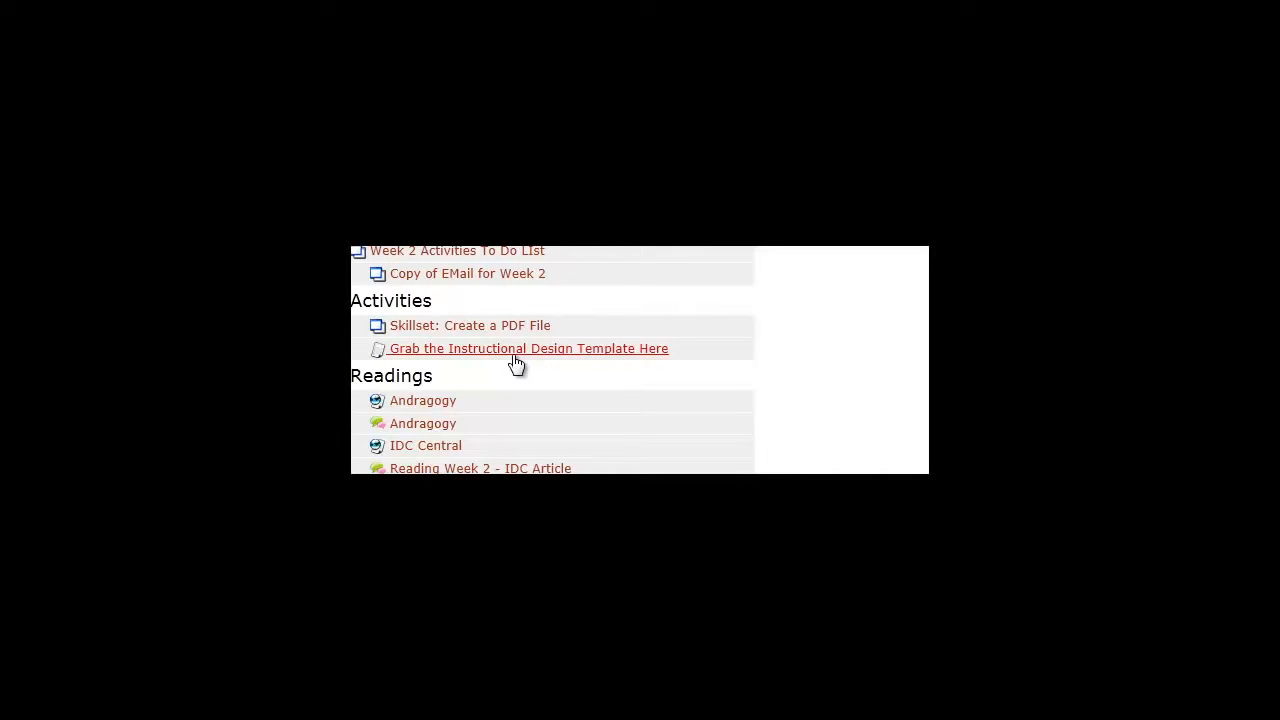
{"action": "mouse_move", "coordinate": [520, 356]}
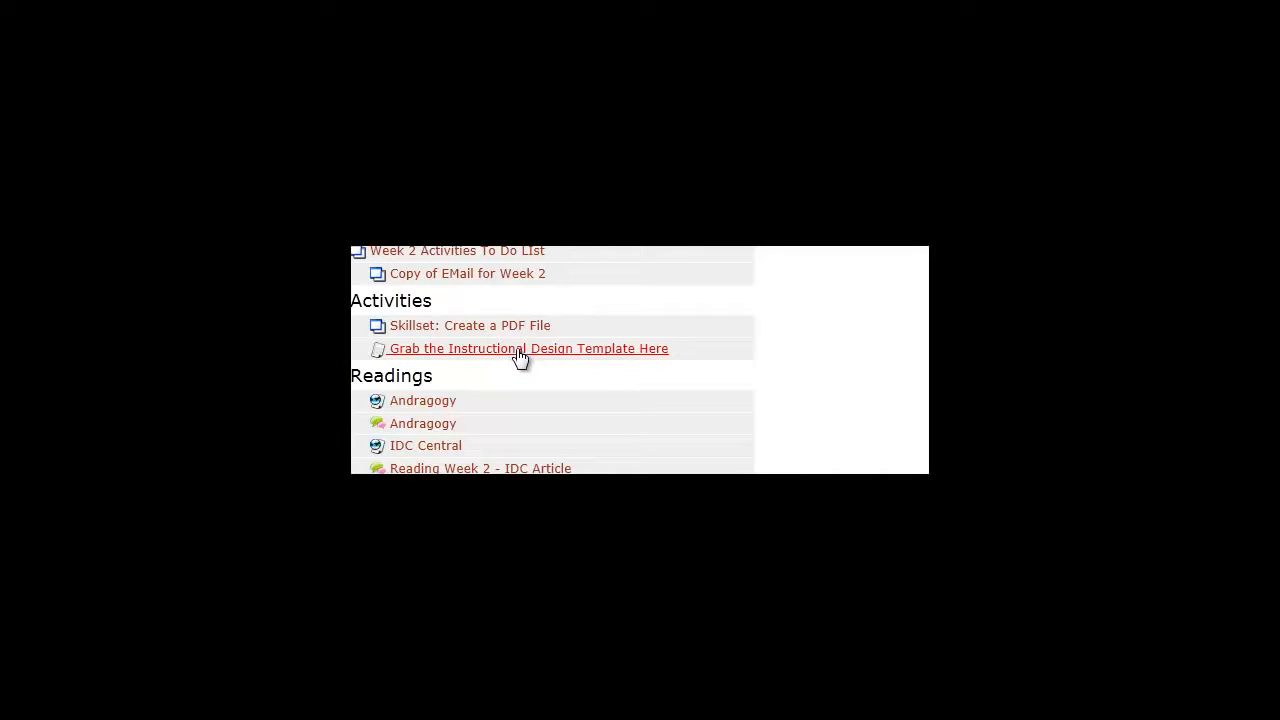
- Follow the 'Grab the Instructional Design Template Here' link to the EDTC 621 template page
{"action": "left_click", "coordinate": [528, 348]}
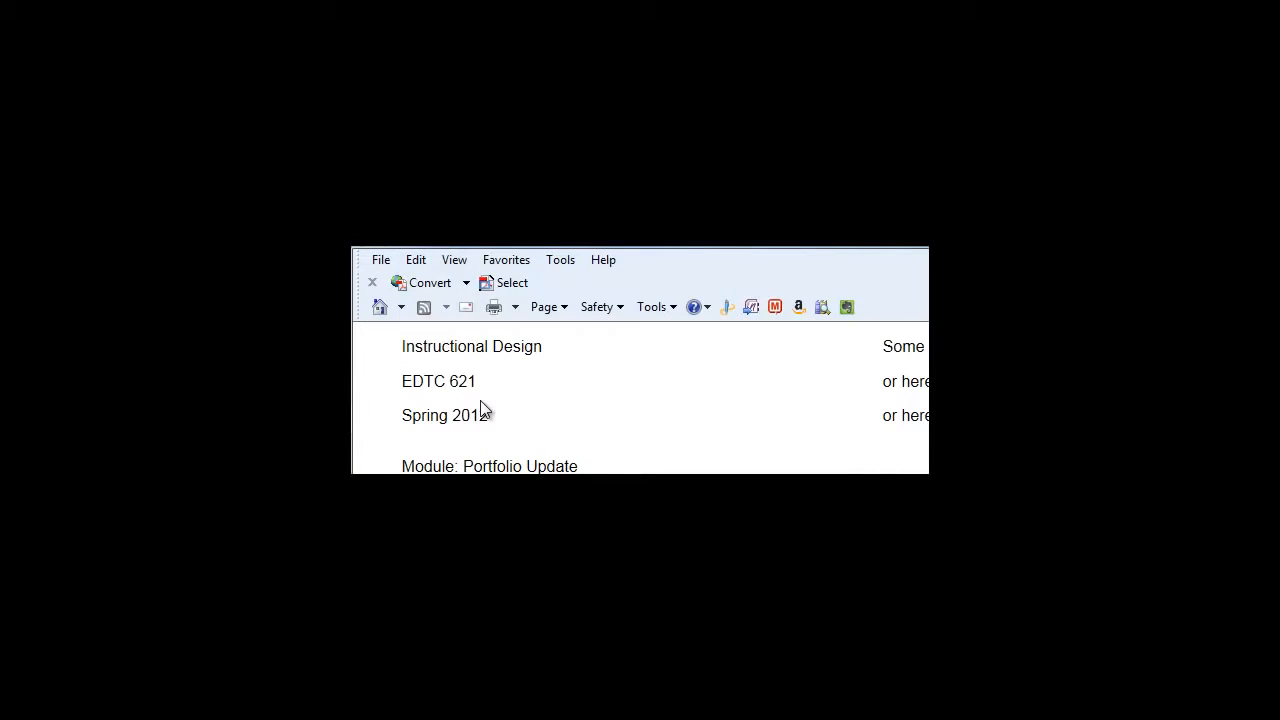
{"action": "mouse_move", "coordinate": [448, 330]}
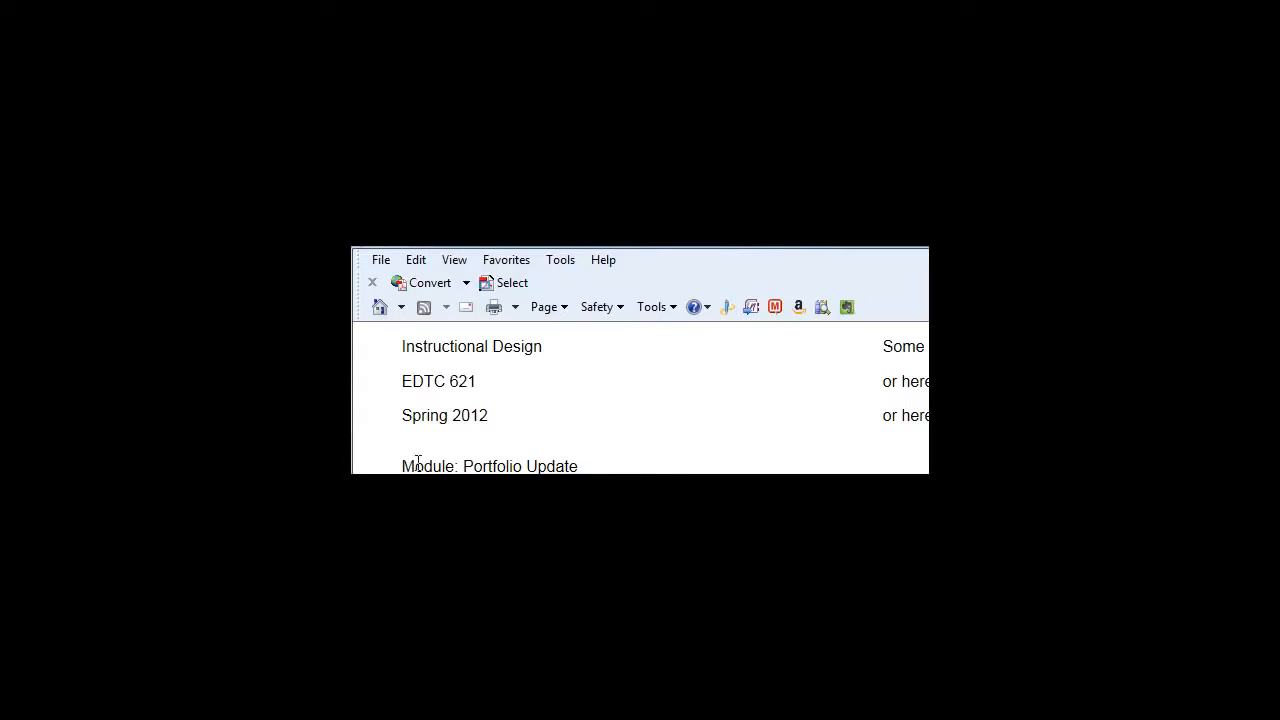
{"action": "left_click", "coordinate": [380, 260]}
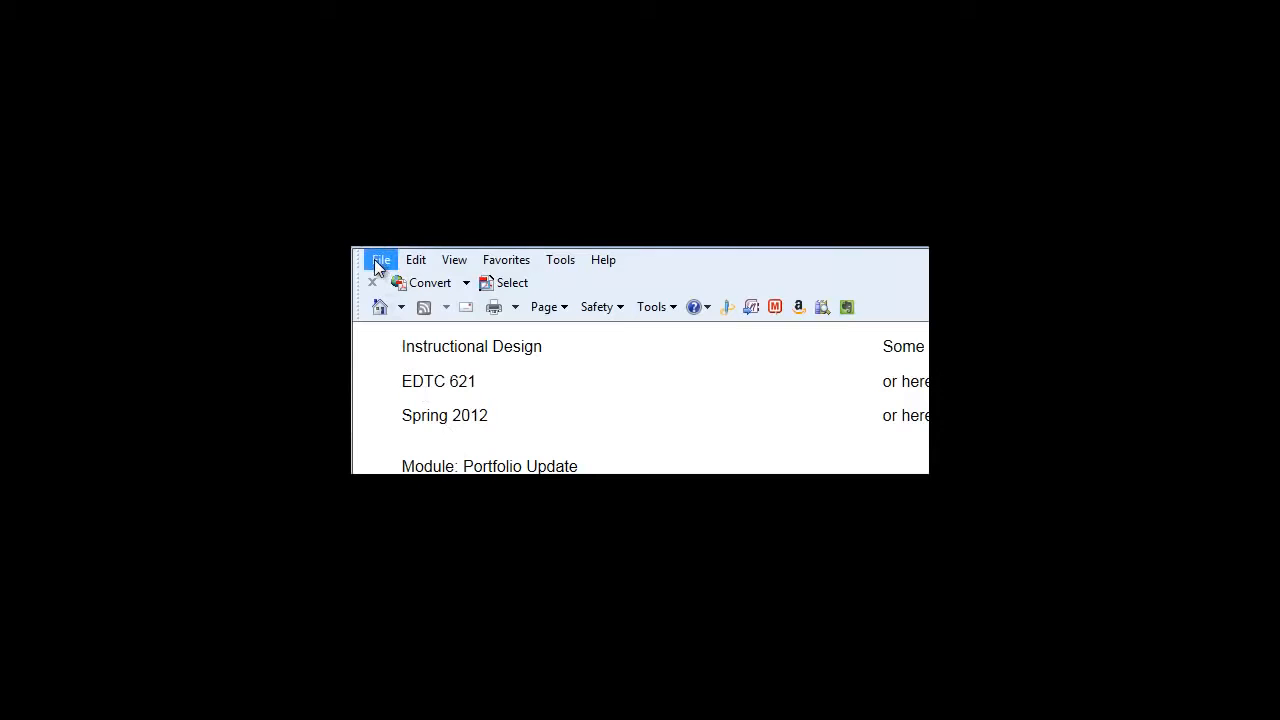
- Choose Save as from the File menu to get the Save Webpage dialog
{"action": "left_click", "coordinate": [380, 260]}
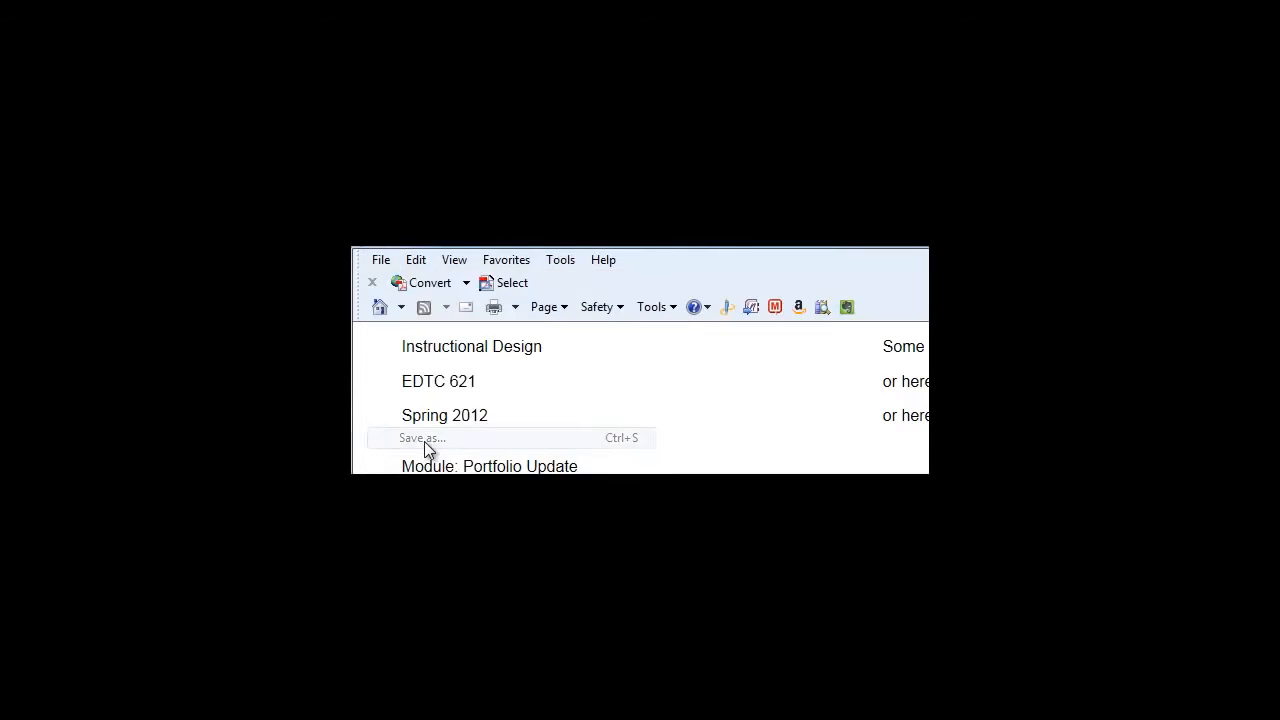
{"action": "left_click", "coordinate": [420, 438]}
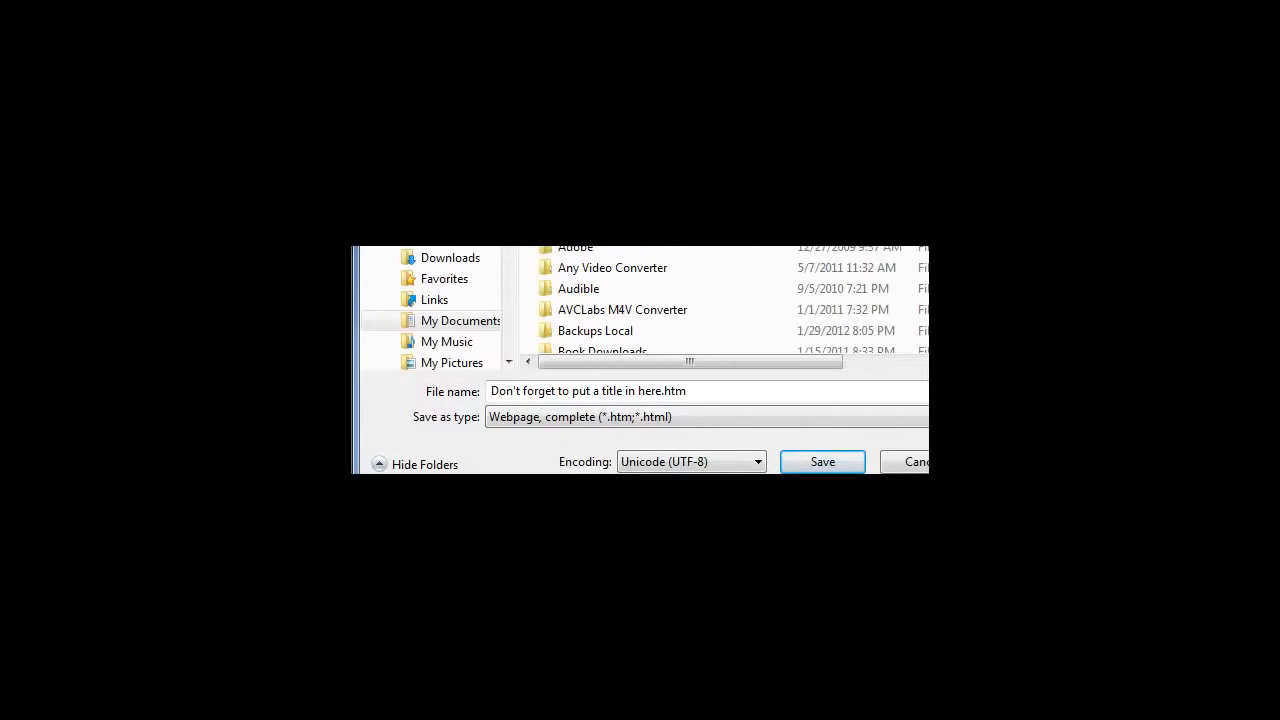
- Navigate the save dialog to the SGET621 folder inside My Web Teaching
{"action": "scroll", "scroll_direction": "down", "scroll_amount": 3}
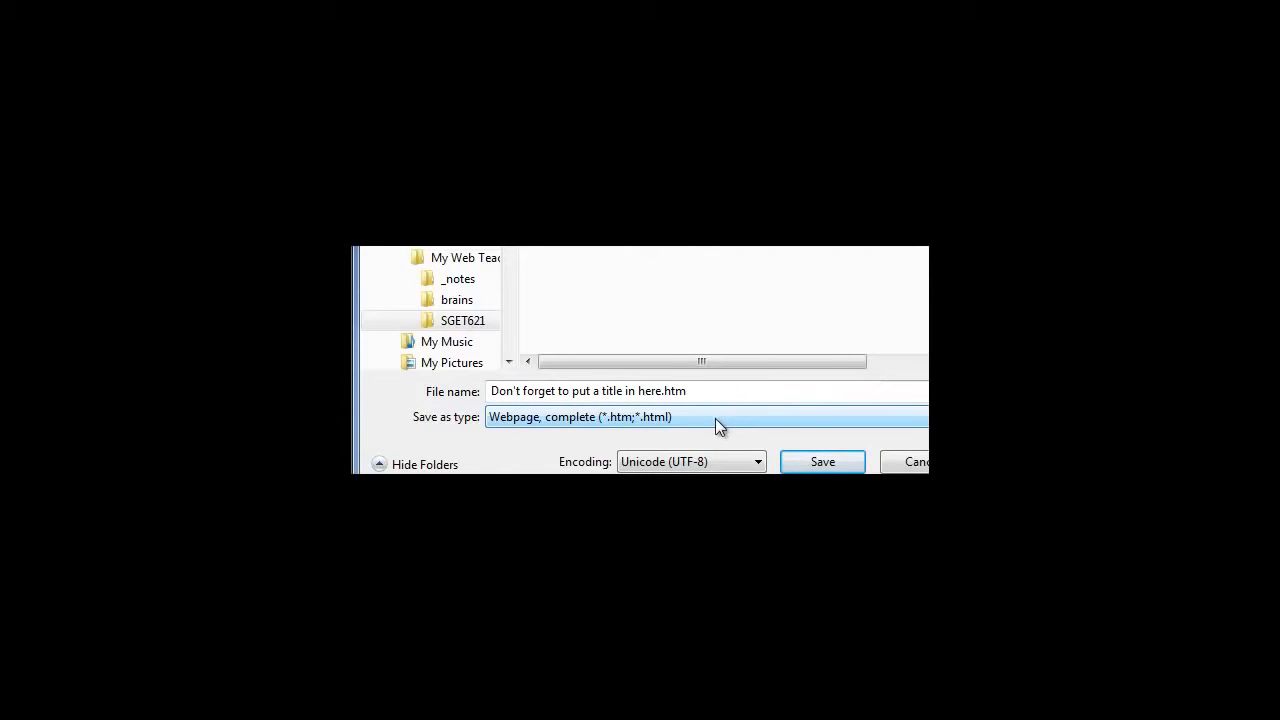
- Set save type to 'Webpage, HTML only' and file name to index.html
{"action": "left_click", "coordinate": [716, 418]}
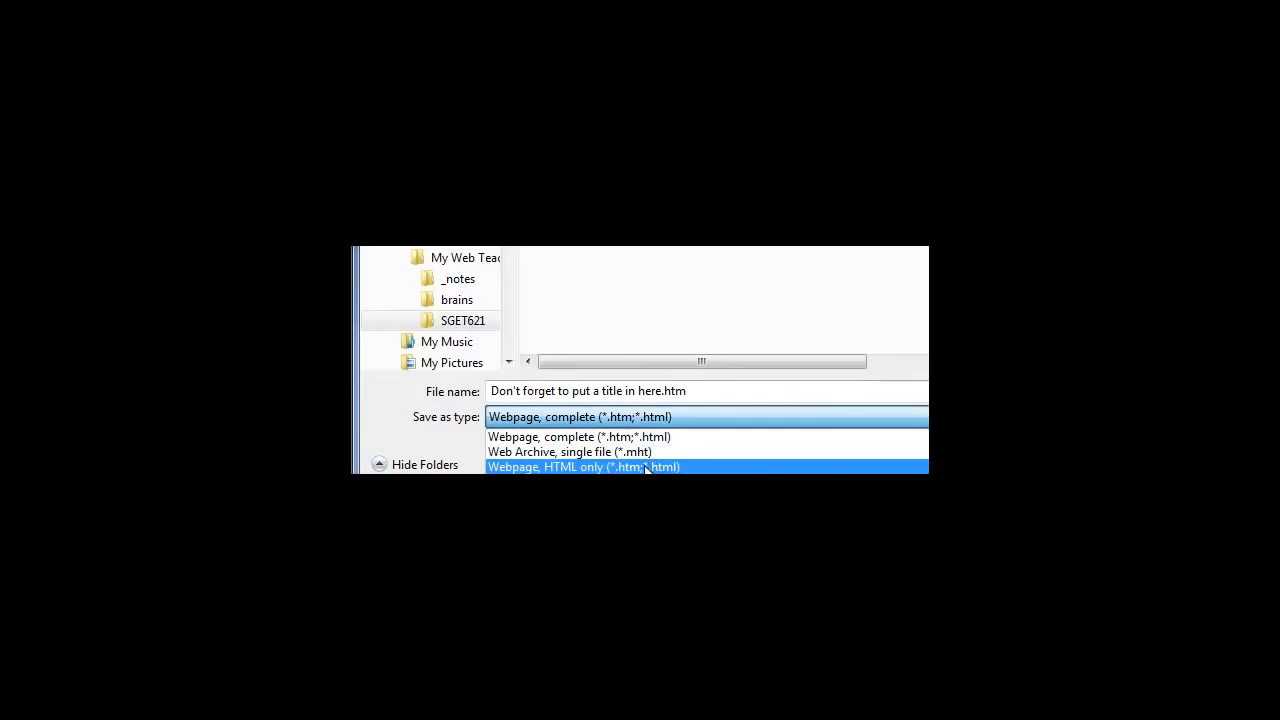
{"action": "left_click", "coordinate": [584, 466]}
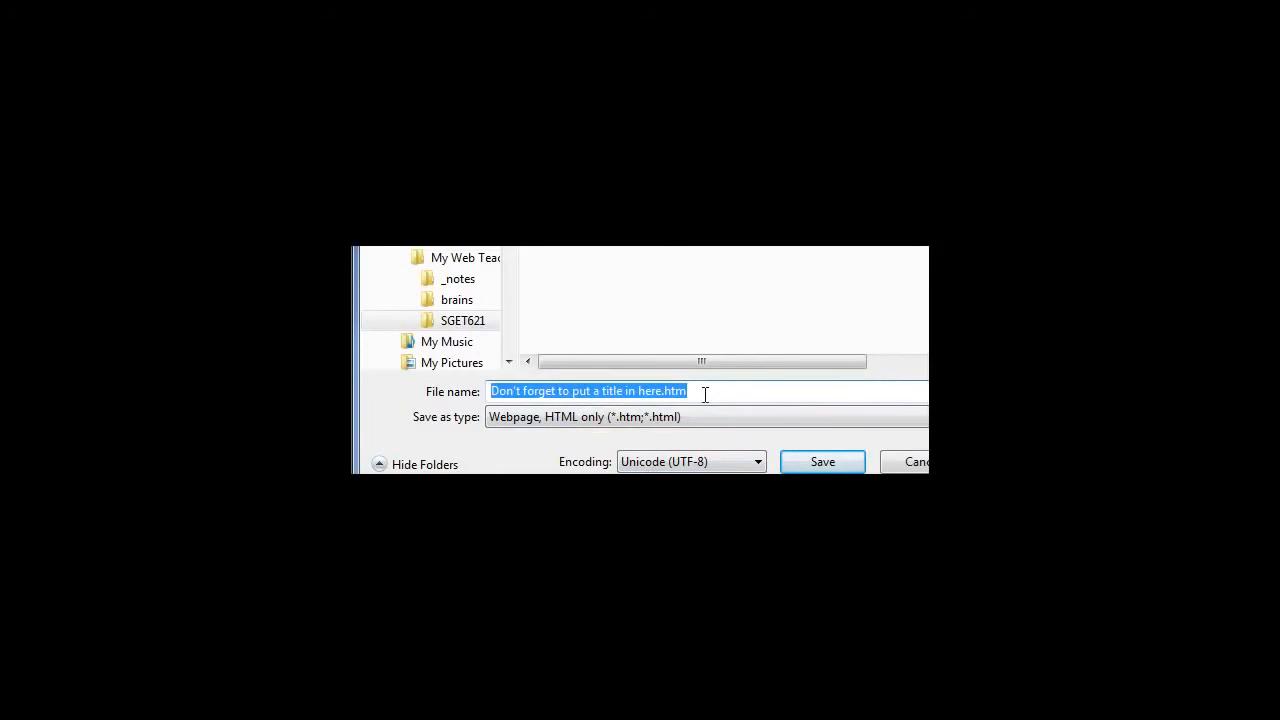
{"action": "type", "text": "index."}
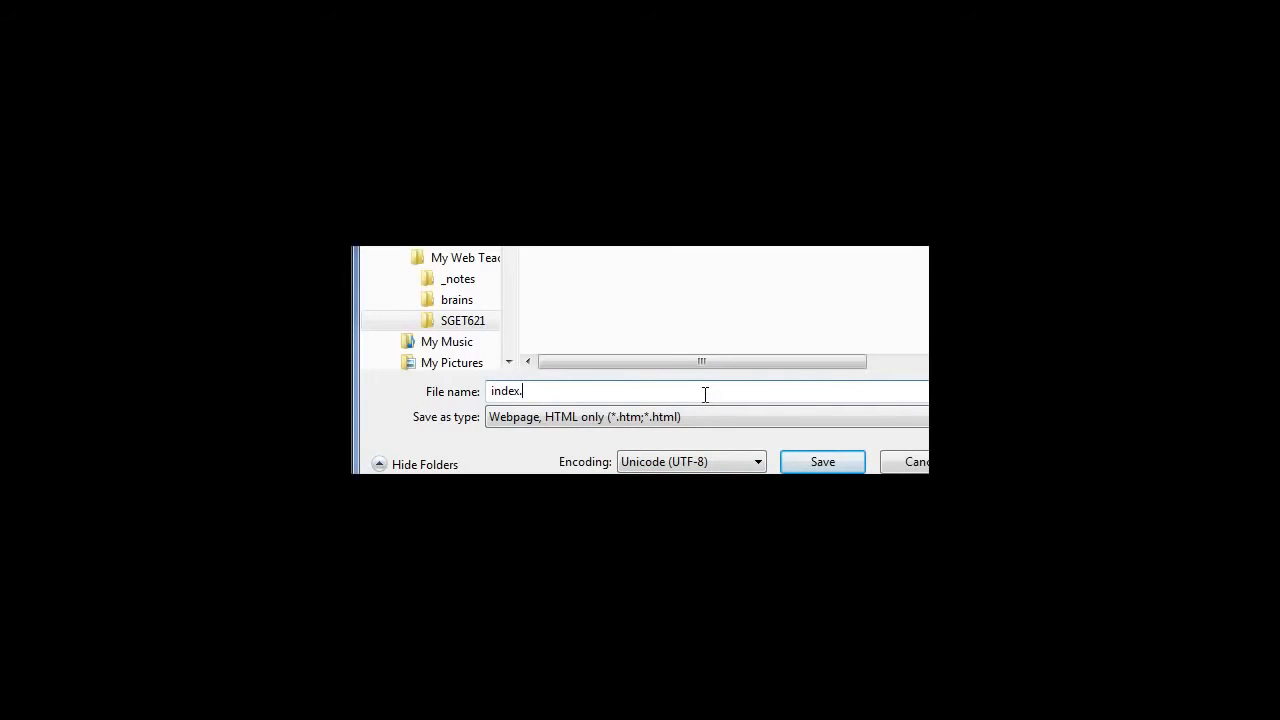
{"action": "type", "text": "html"}
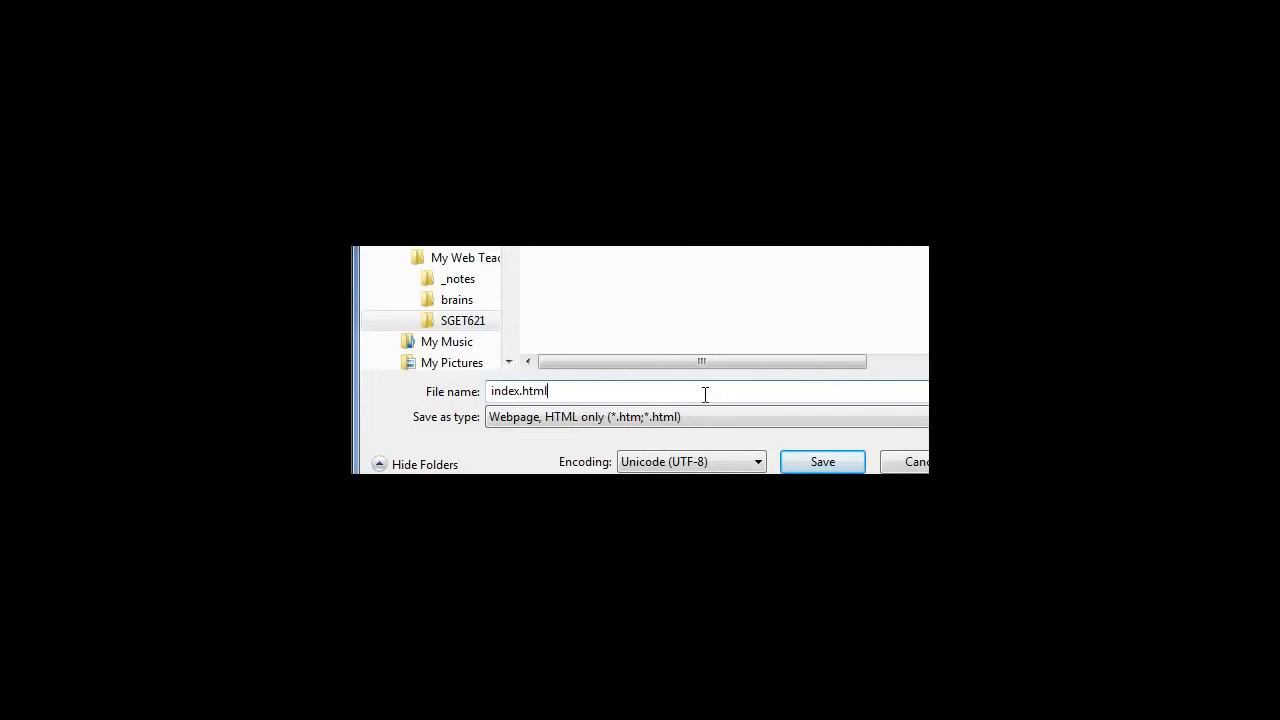